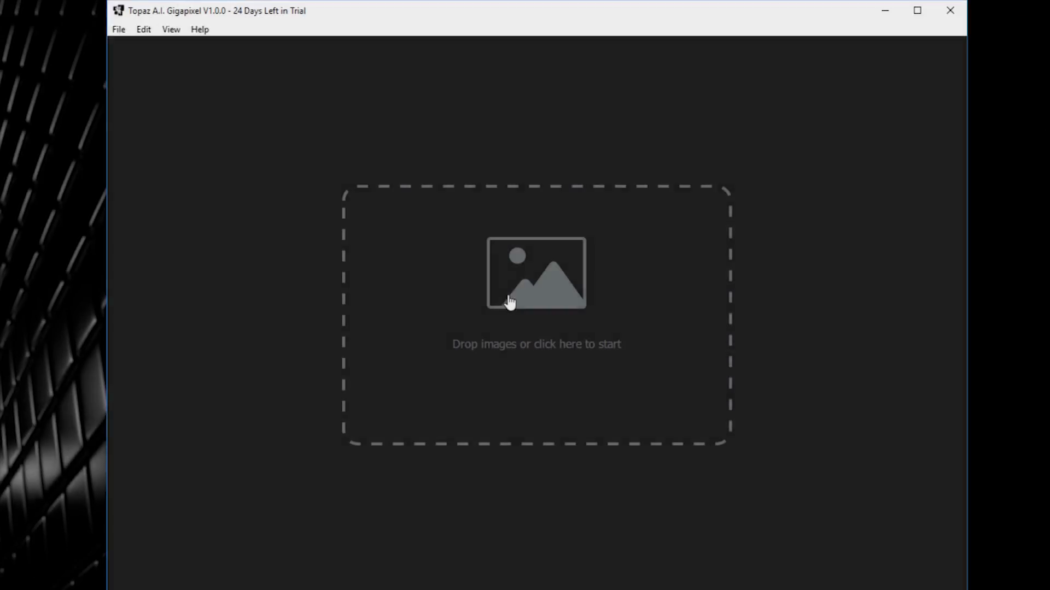
Step: Load IMG_1790, IMG_2004 Original, IMG_2095 and IMG_2113 from the GIGA test-images folder
click(535, 275)
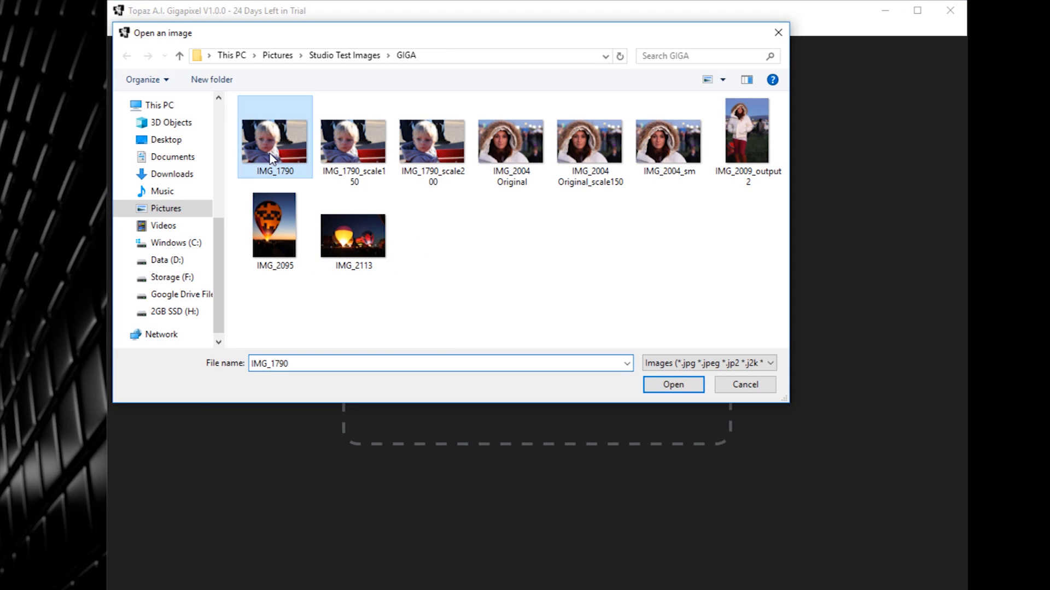
click(511, 141)
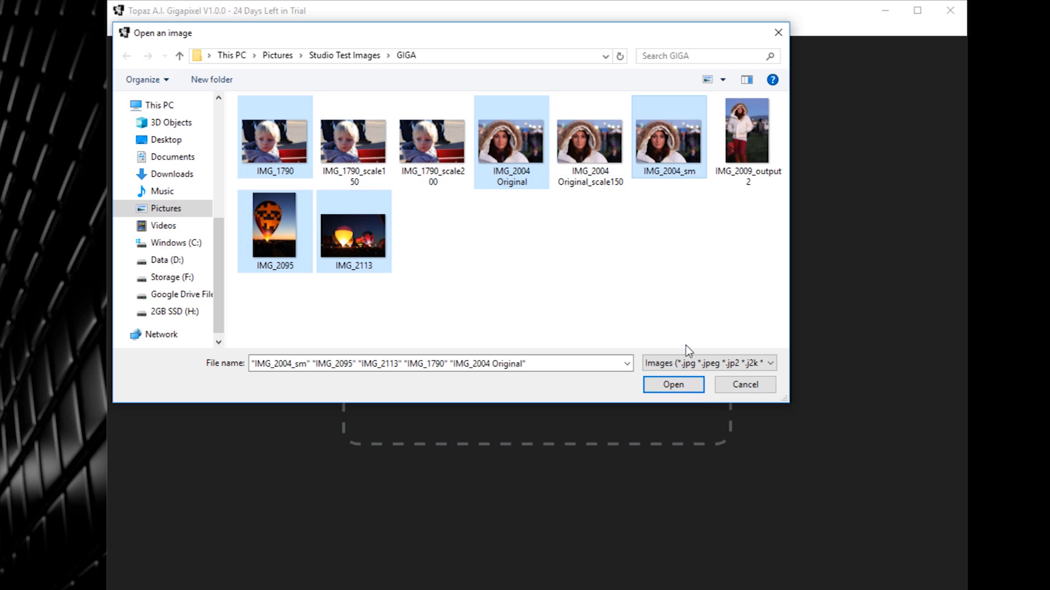
click(672, 384)
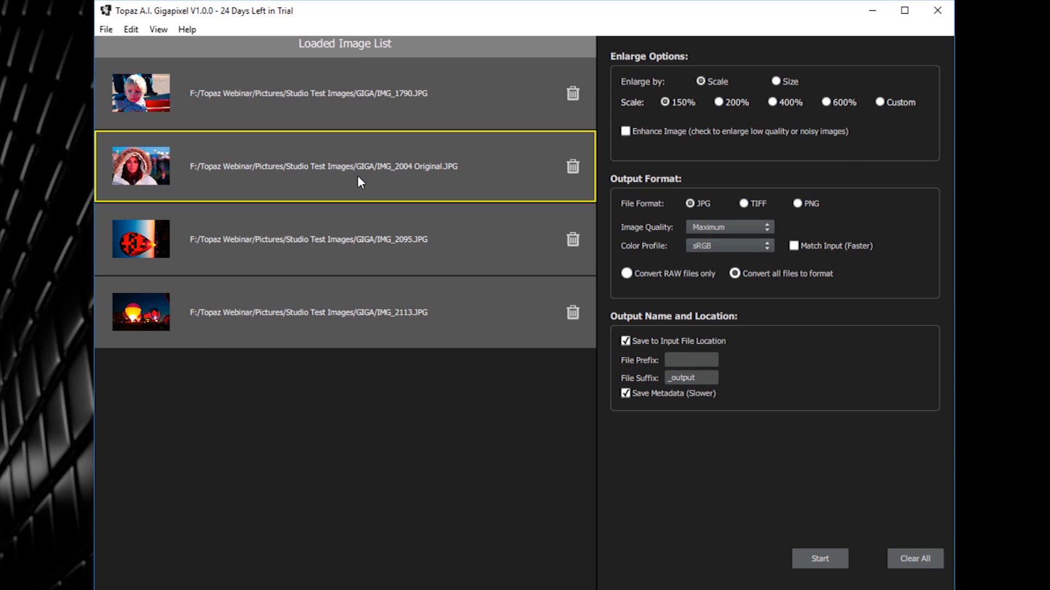
Step: Try a custom enlargement scale, entering a 250 percent value
double_click(141, 166)
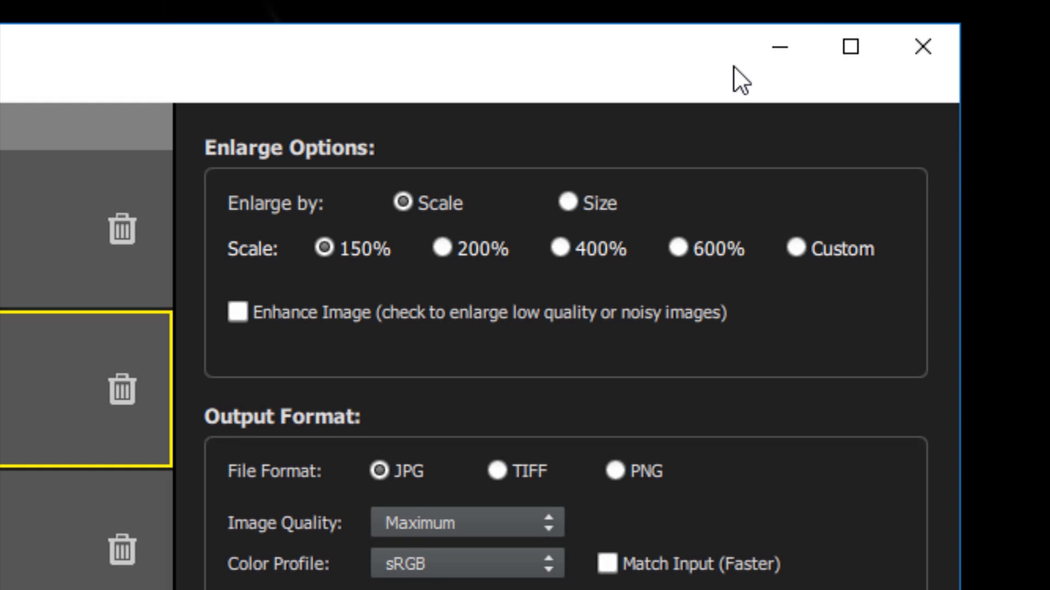
mouse_move(375, 213)
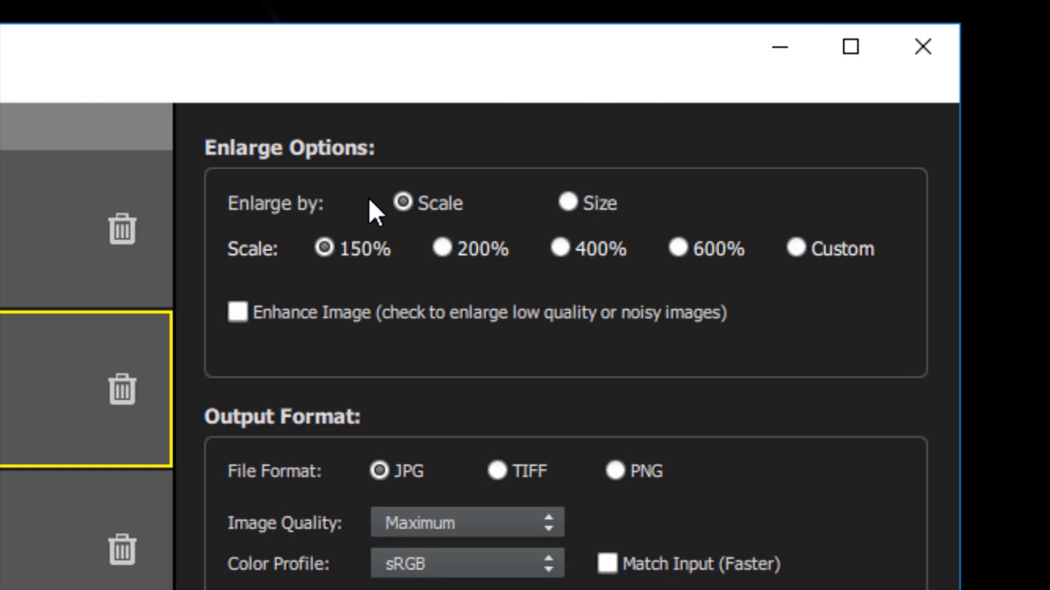
mouse_move(332, 269)
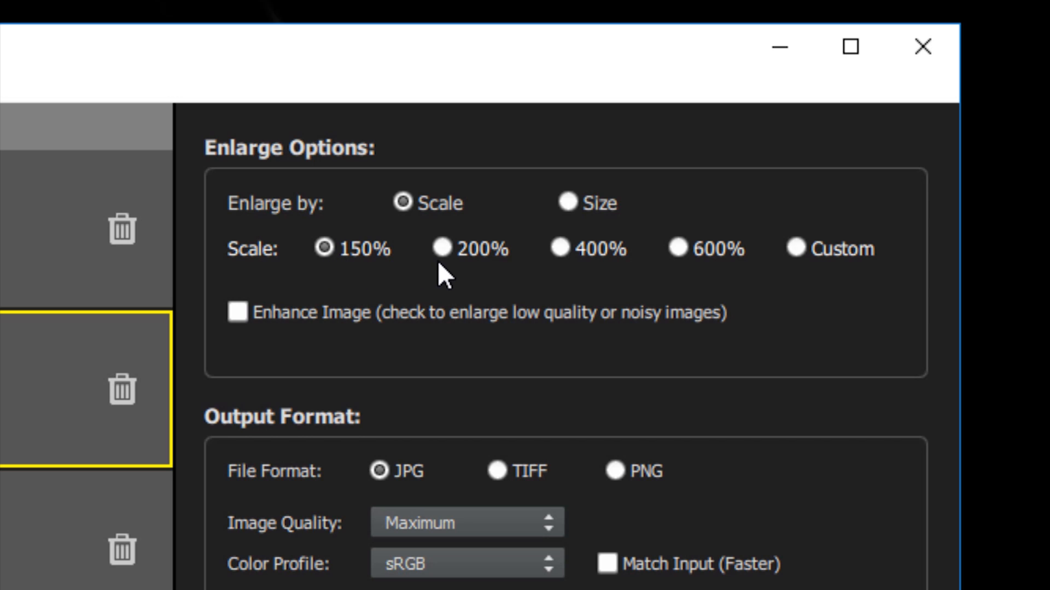
mouse_move(679, 275)
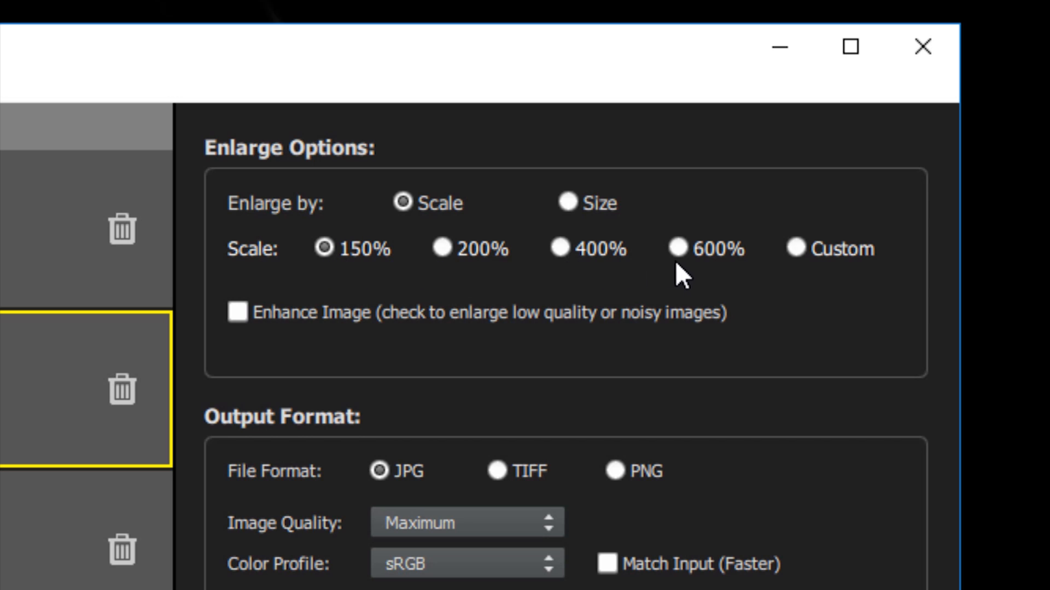
click(794, 248)
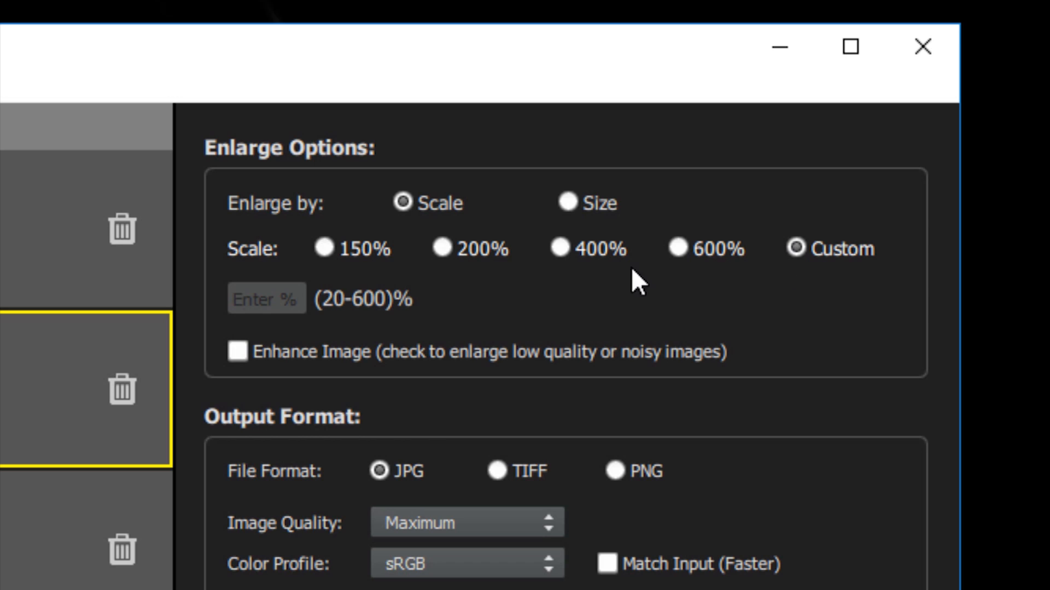
text(2)
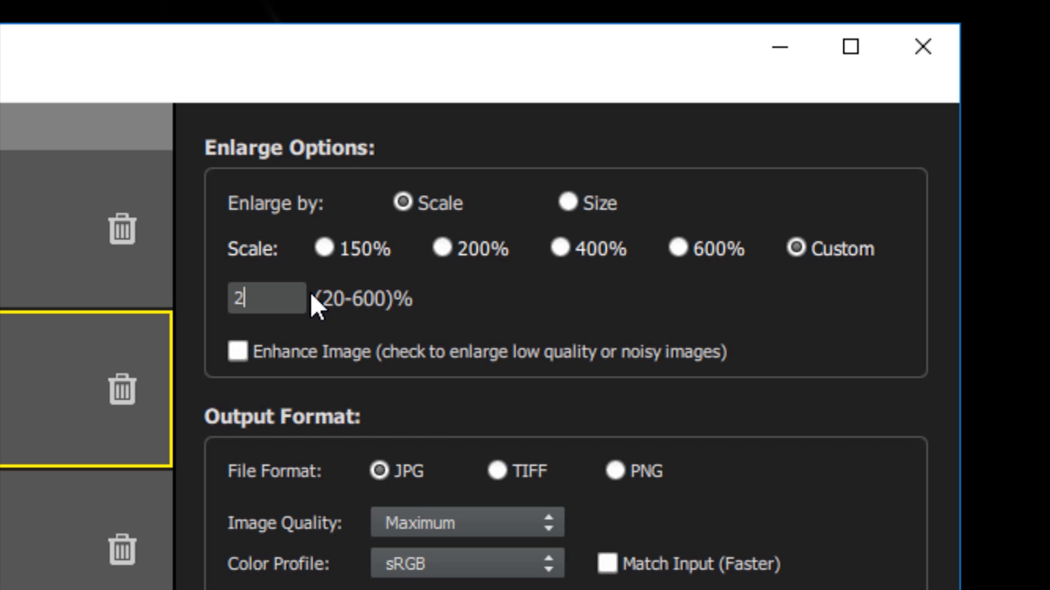
text(50)
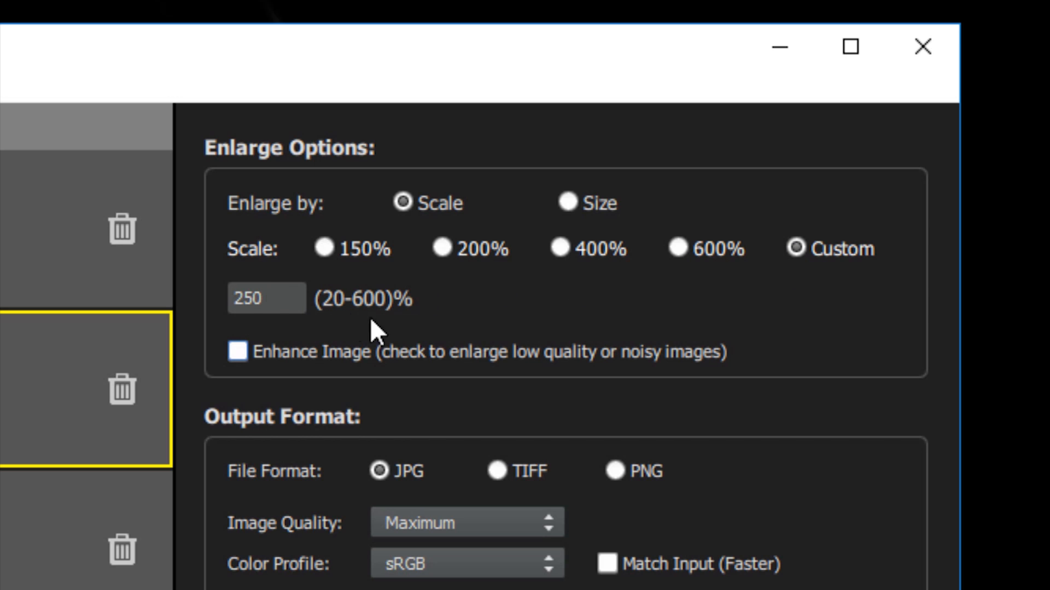
Step: Choose 200% scale, then switch Enlarge by to Size for a 1920-pixel width
click(441, 249)
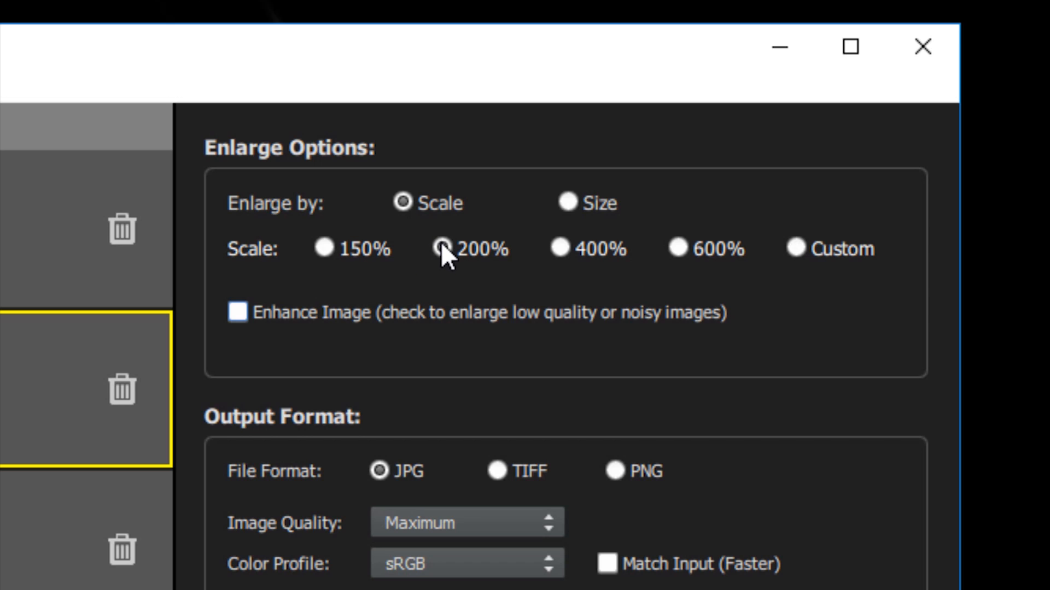
click(564, 203)
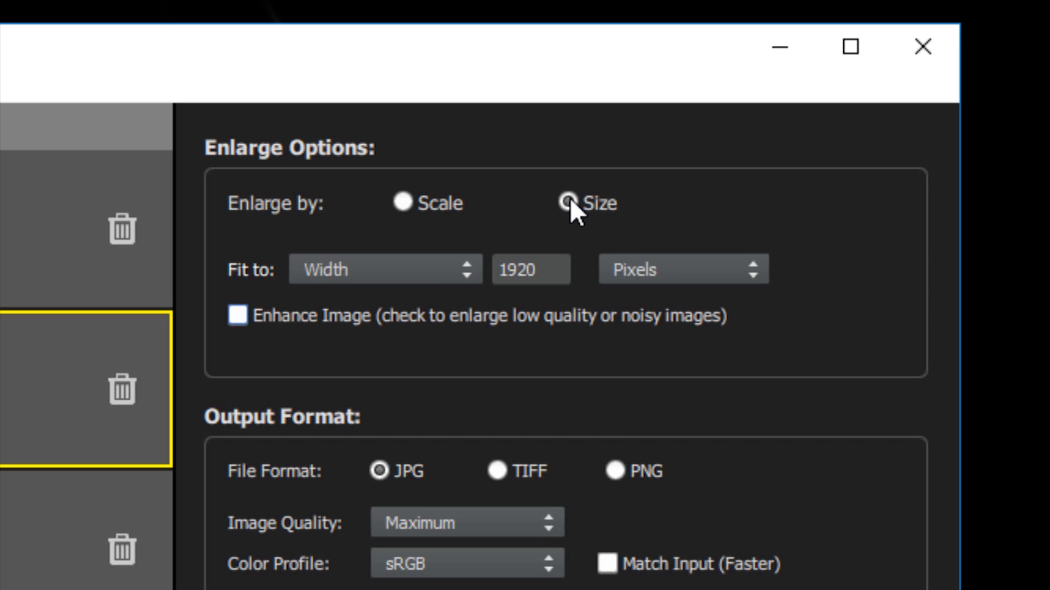
Step: Review the Fit to choices and set the target size to fit Width and Height
click(384, 269)
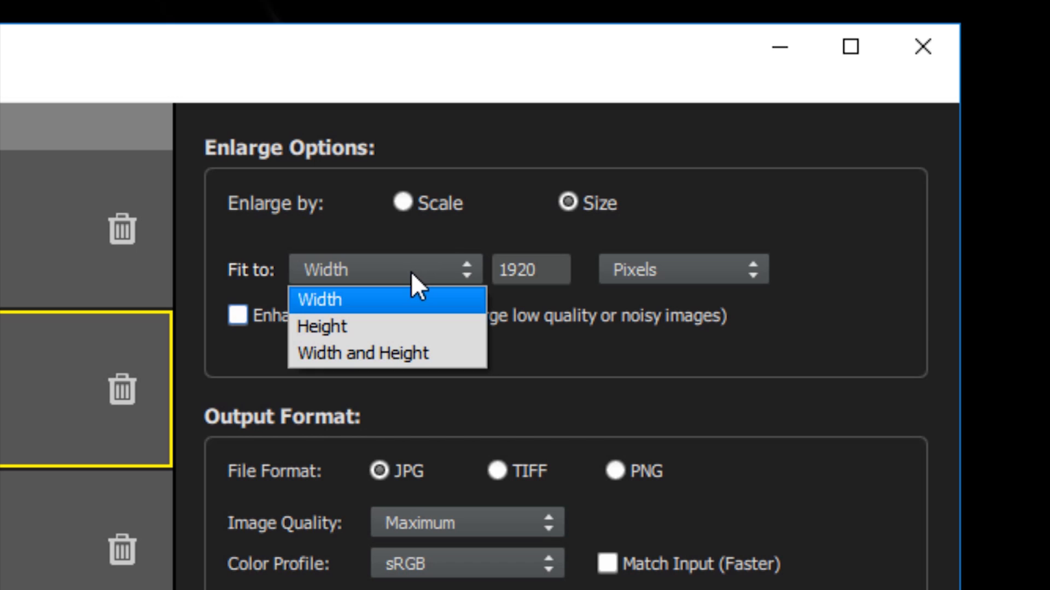
mouse_move(398, 353)
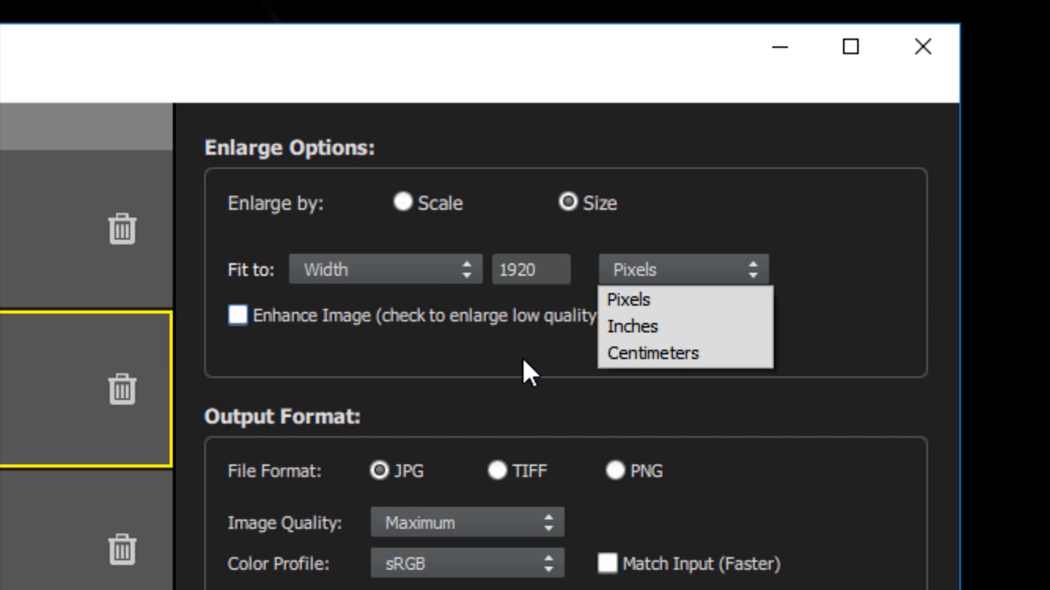
click(385, 269)
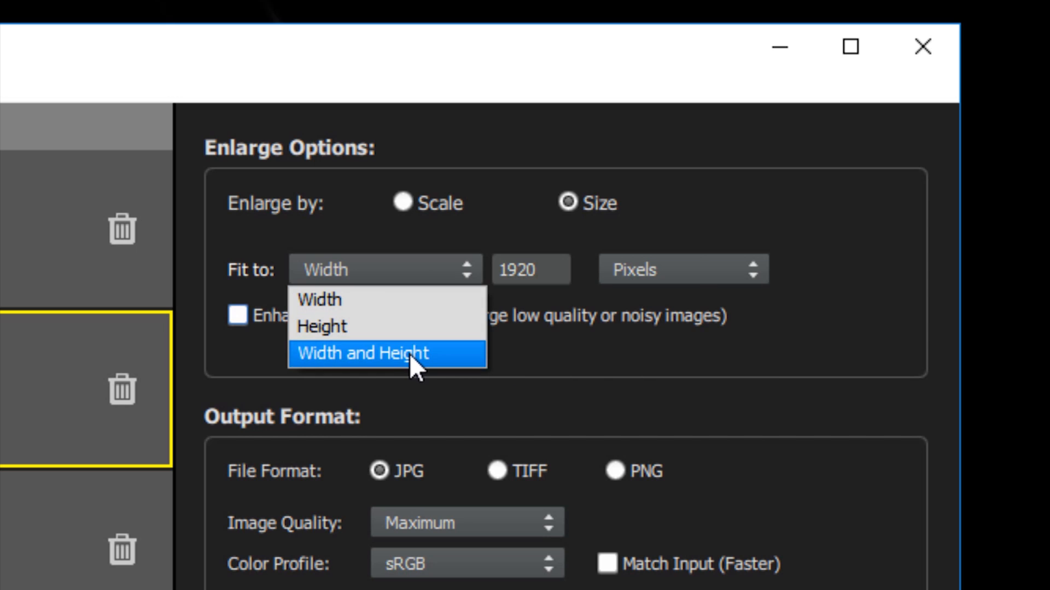
click(386, 353)
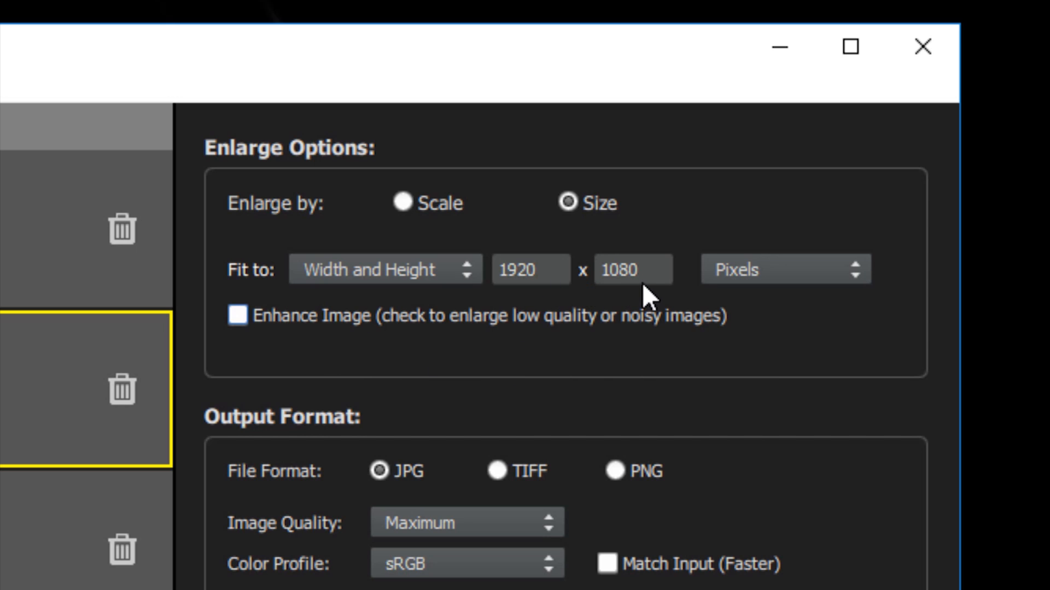
mouse_move(431, 334)
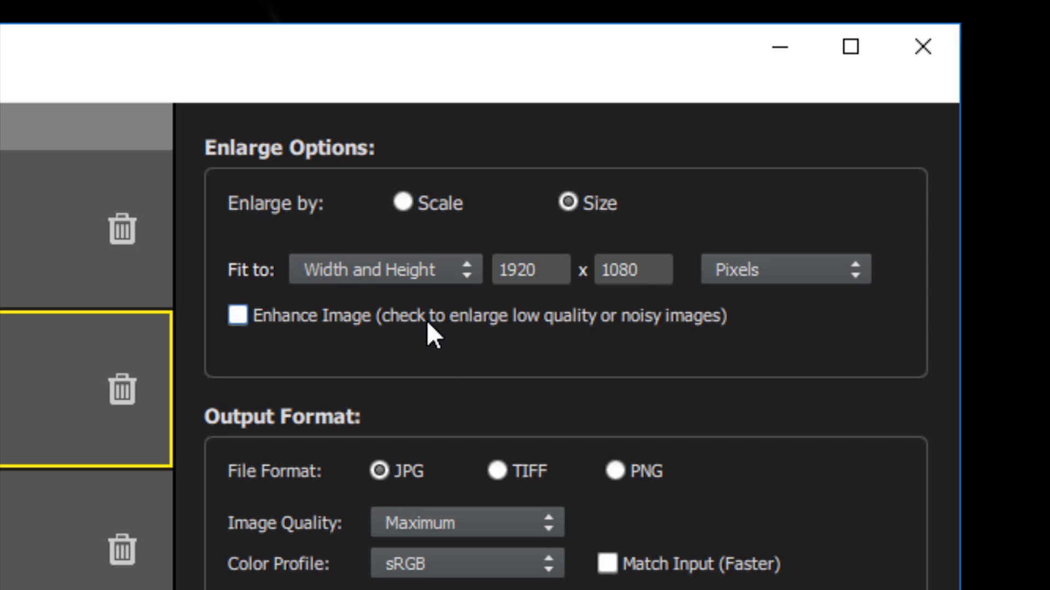
click(384, 269)
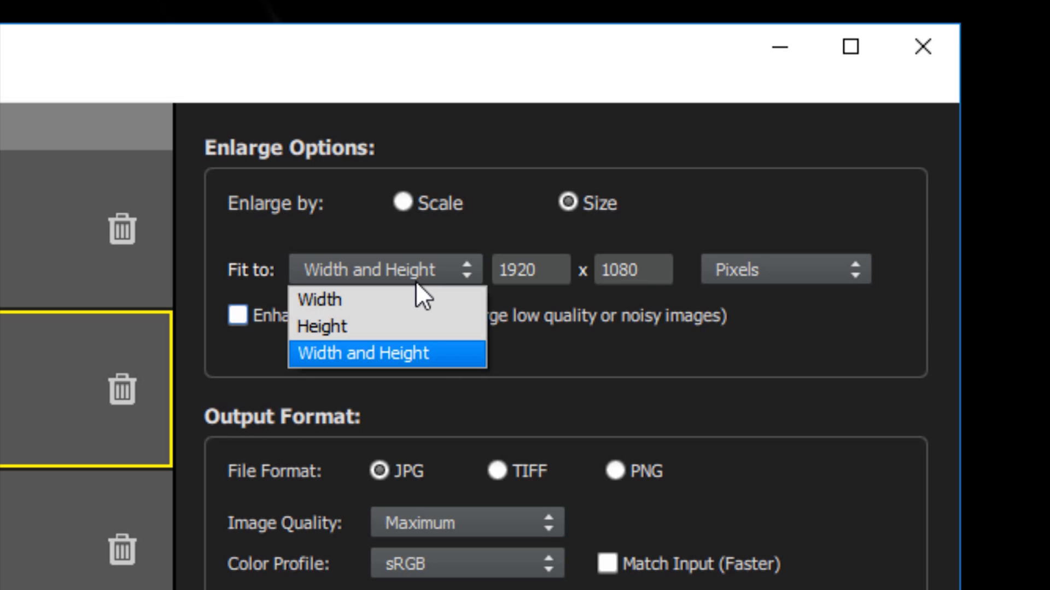
click(403, 204)
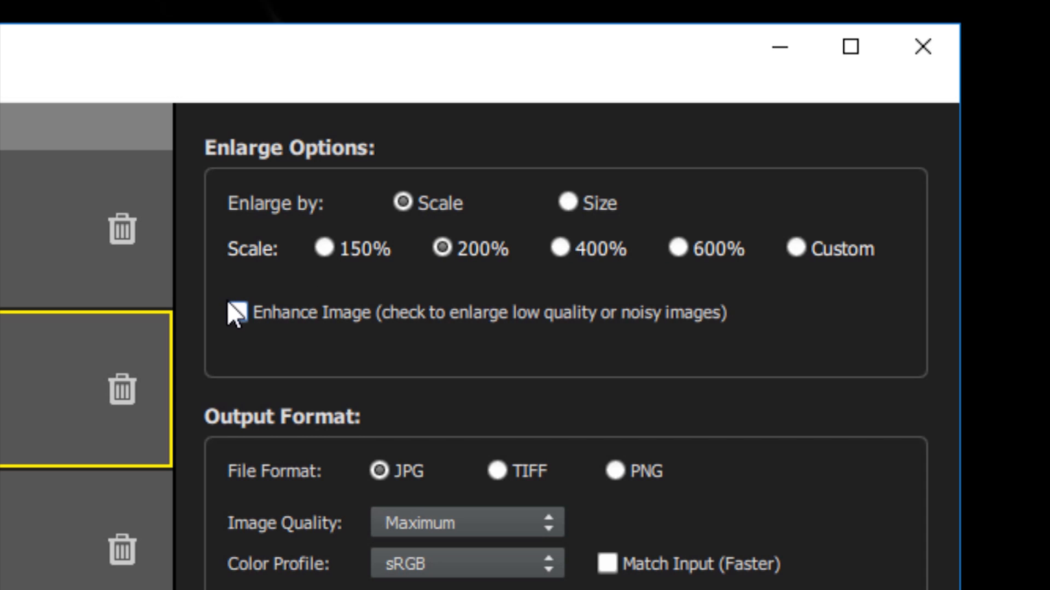
Step: Switch enlargement back to Scale at 200%
click(232, 313)
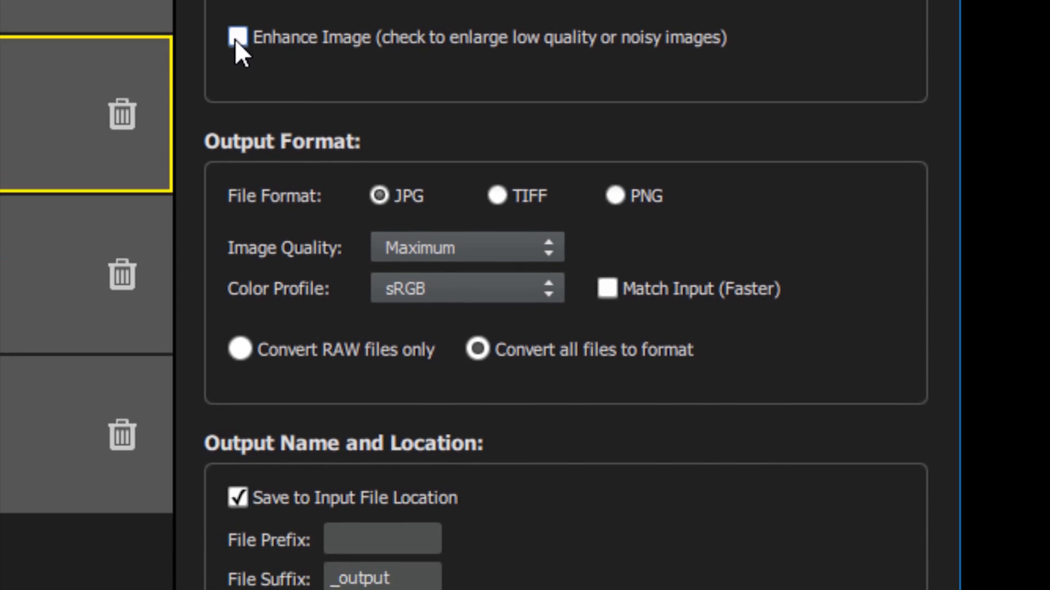
scroll(down, 3)
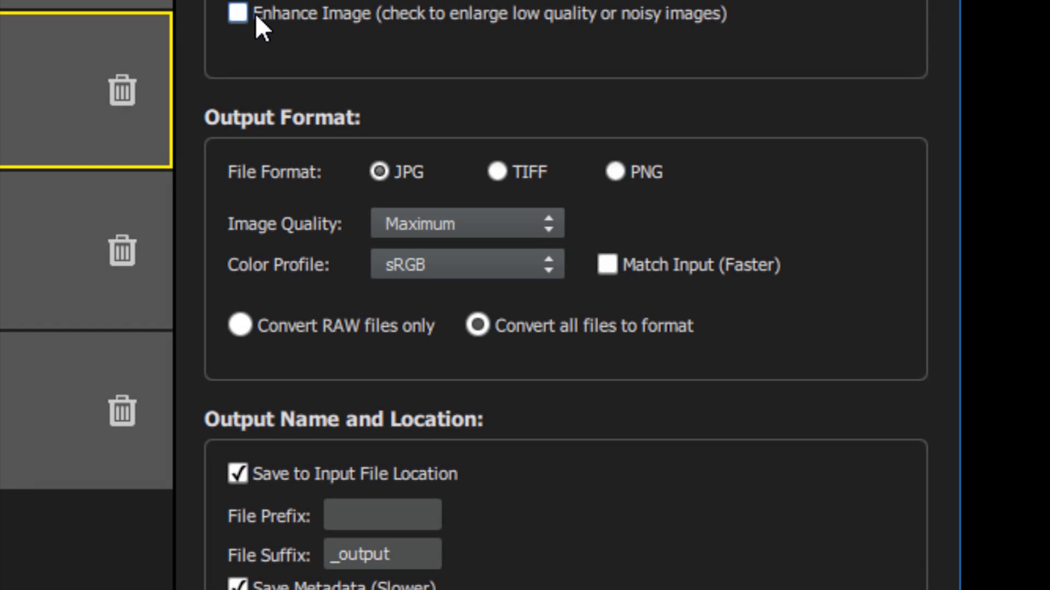
Step: Compare the TIFF, PNG and JPG output formats and the Match Input colour profile option
click(496, 172)
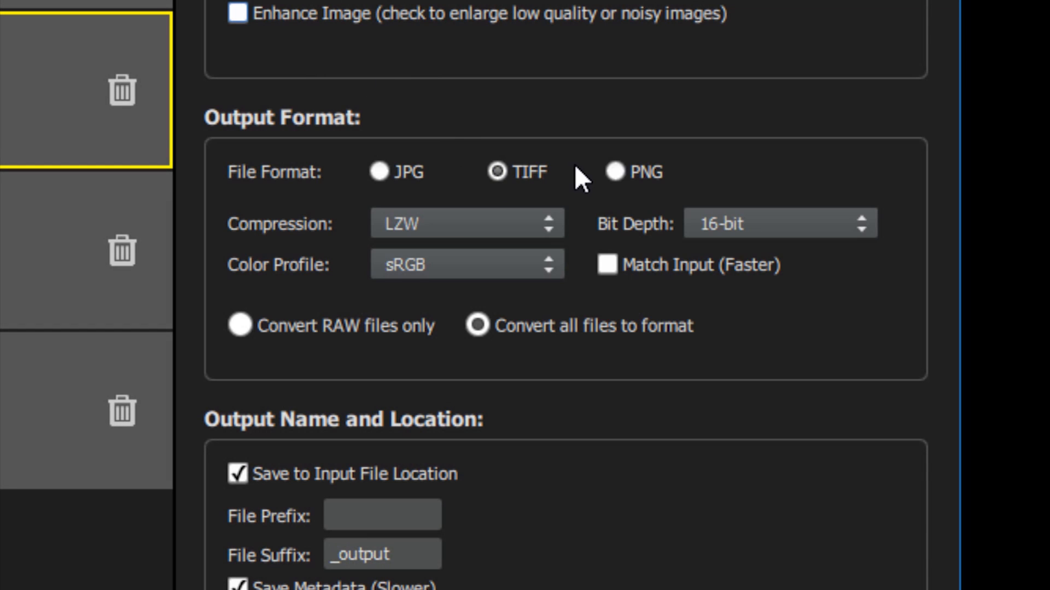
click(610, 172)
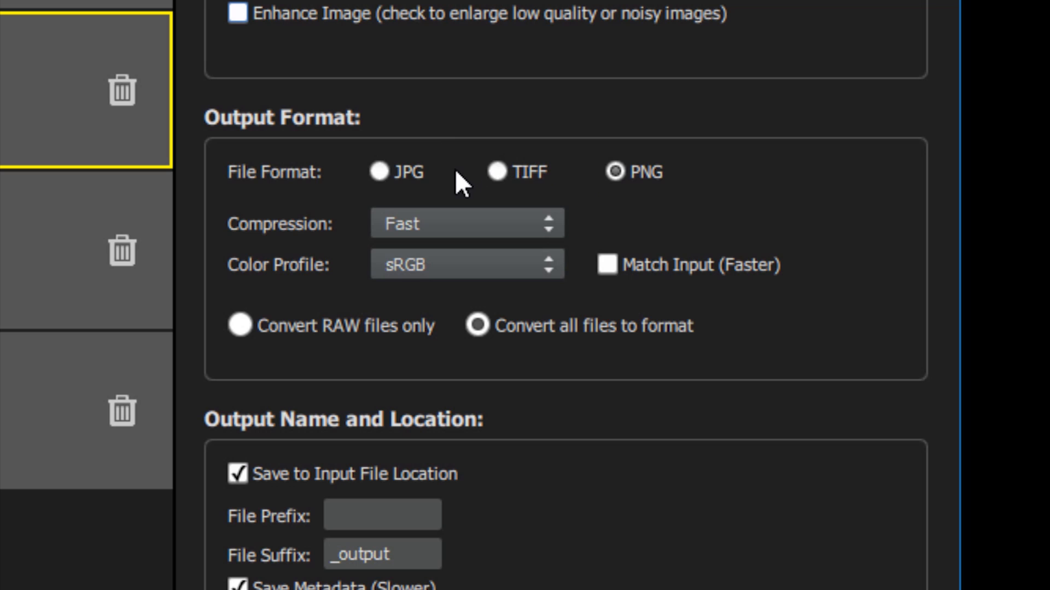
click(379, 173)
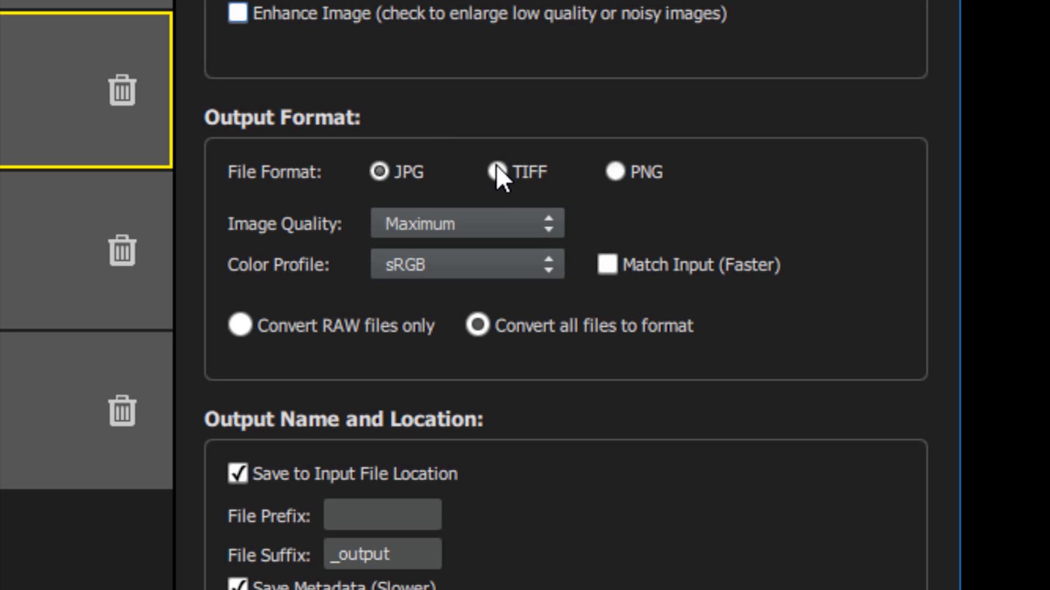
click(496, 171)
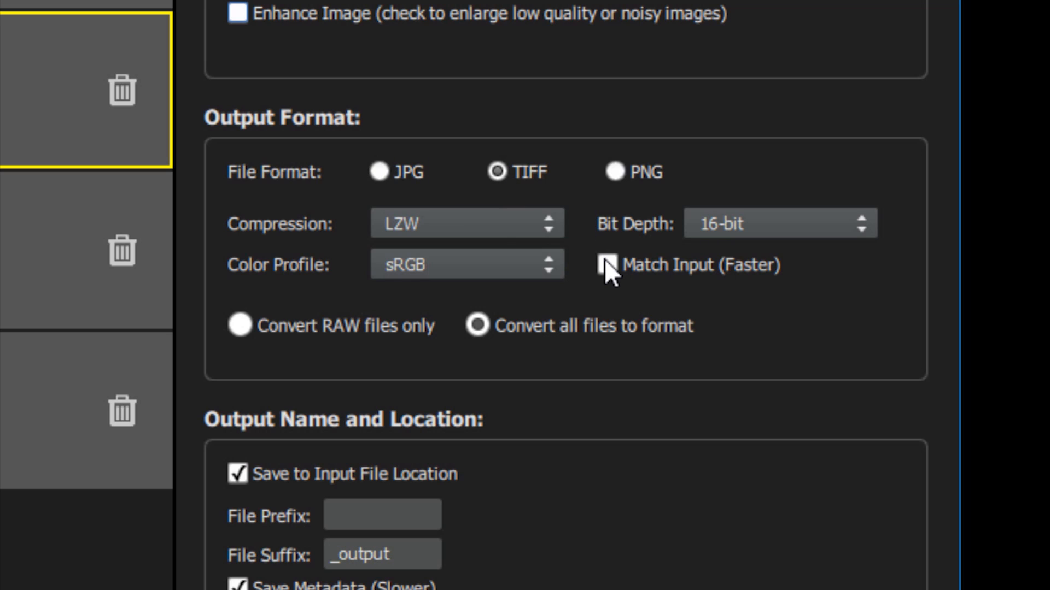
click(609, 265)
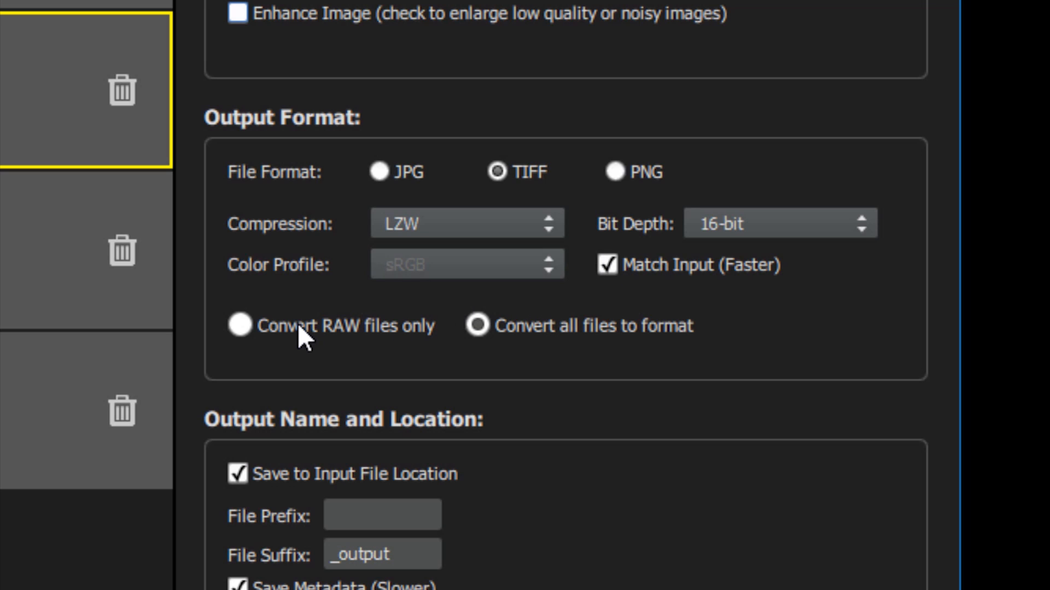
Step: Try the RAW-only and convert-all settings, then keep JPG output without Match Input
click(239, 326)
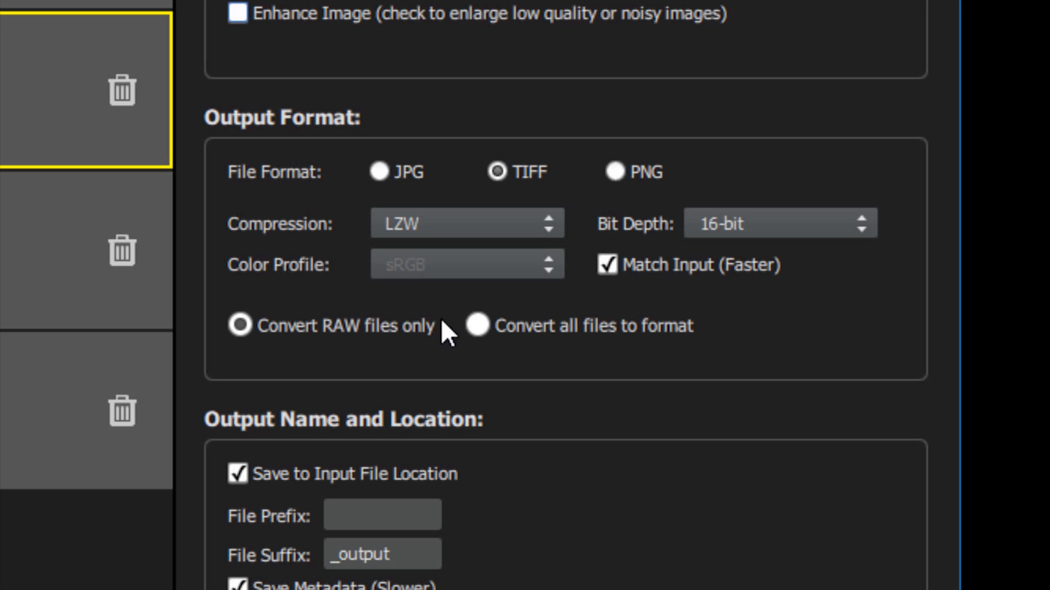
click(478, 325)
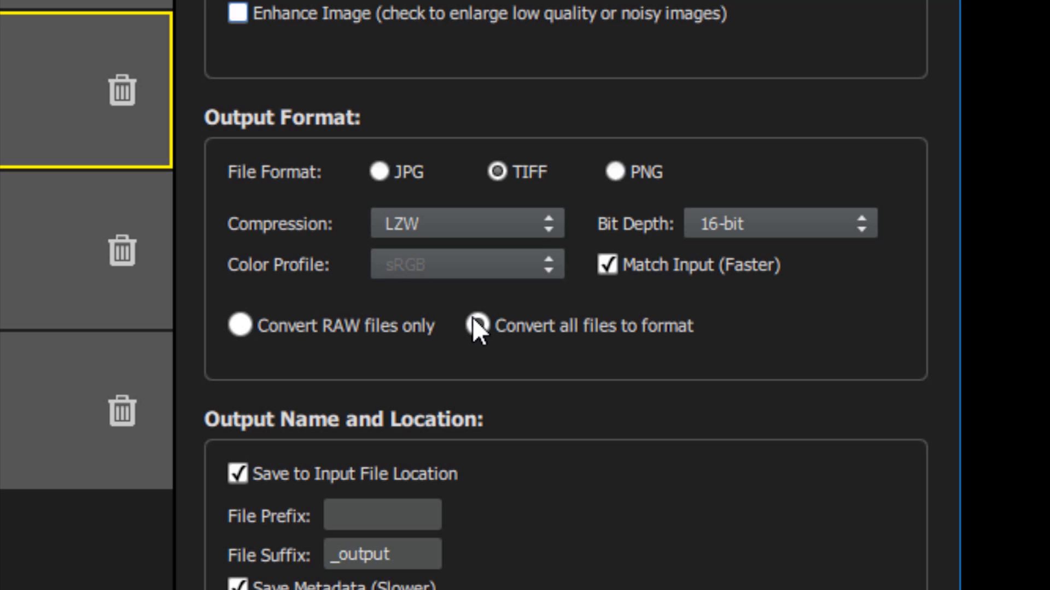
click(477, 326)
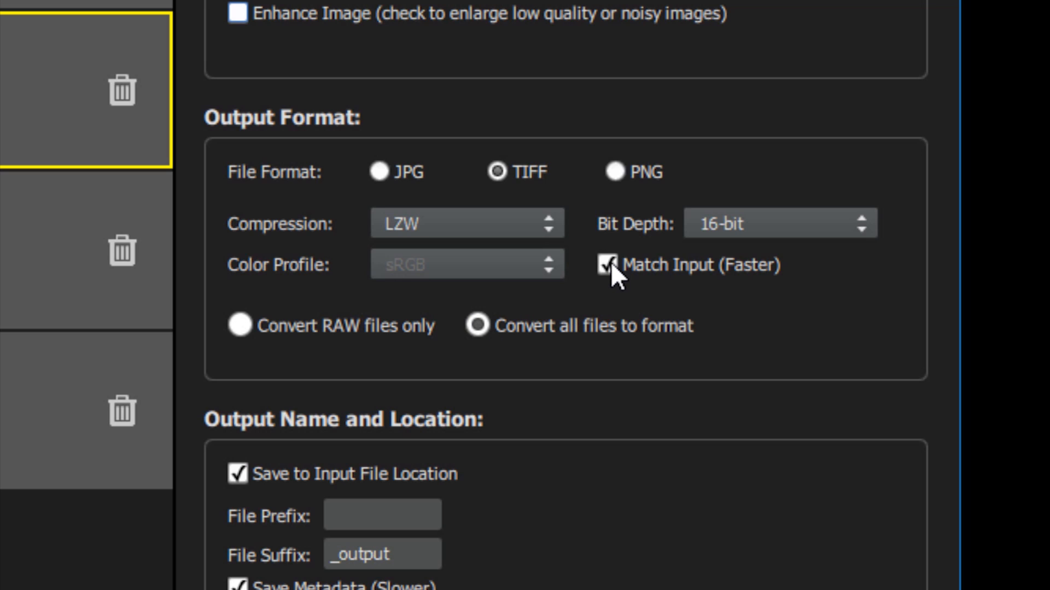
click(608, 265)
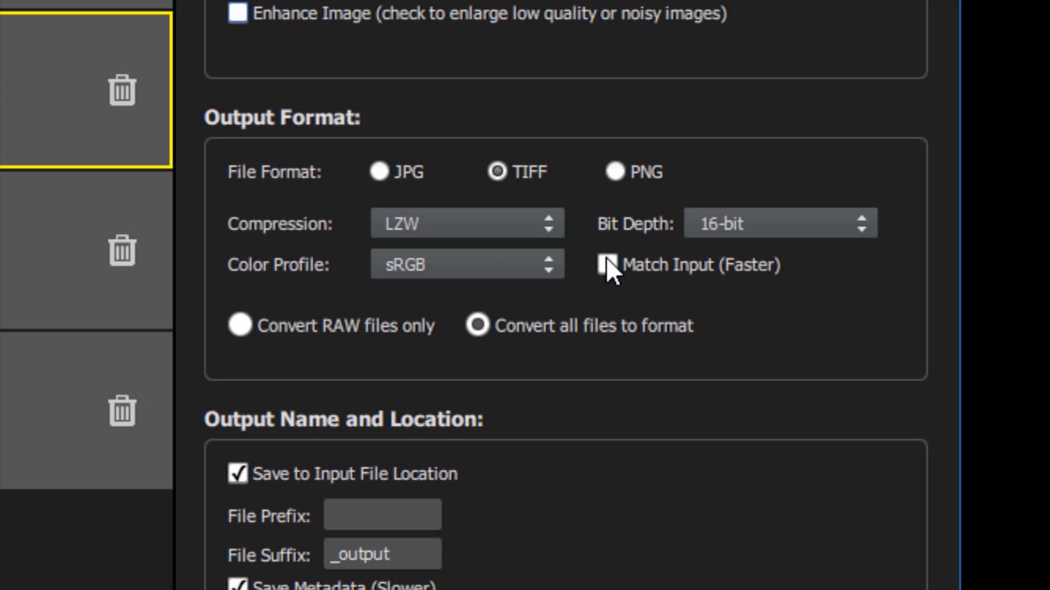
click(381, 173)
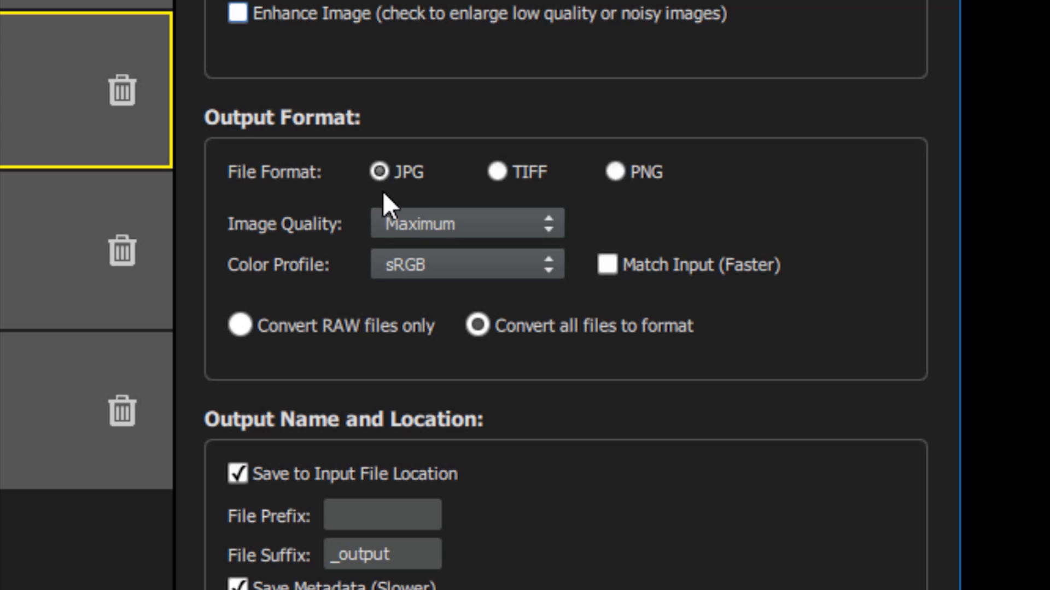
scroll(down, 3)
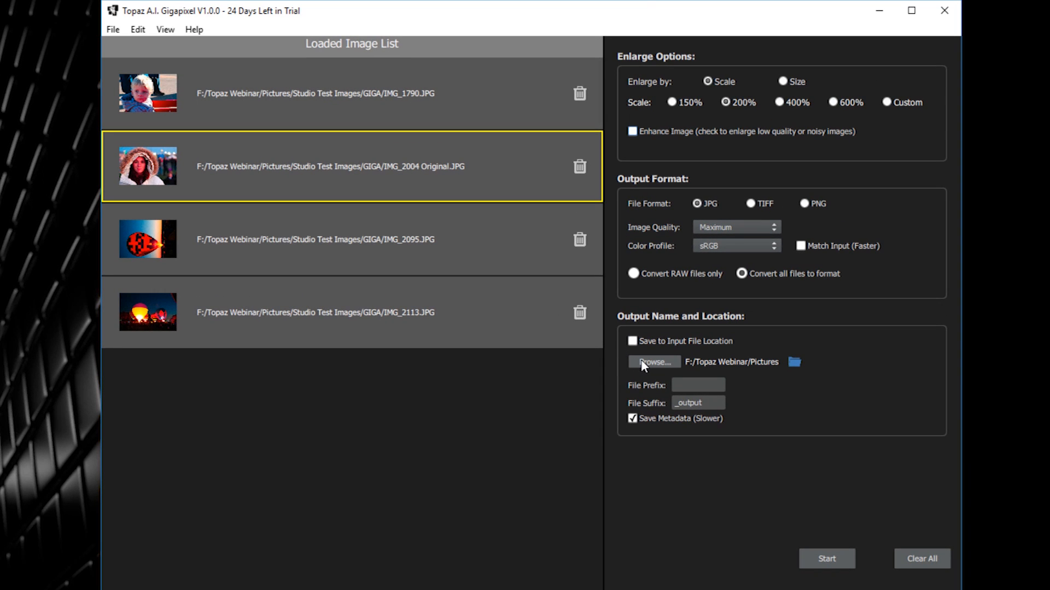
Step: Set Saved Pictures as the output folder and turn off Save Metadata
click(654, 362)
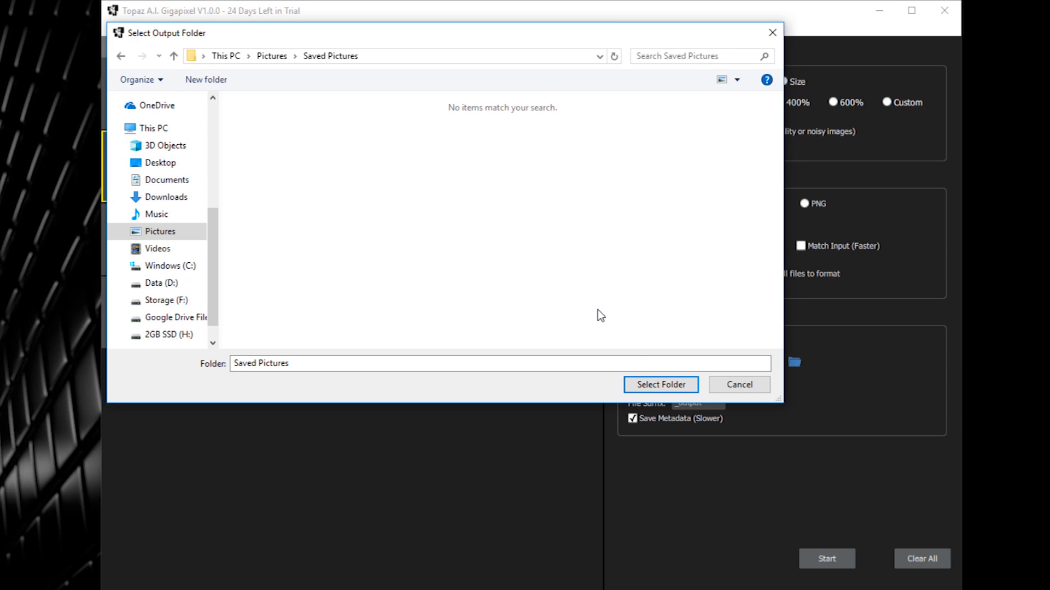
click(659, 384)
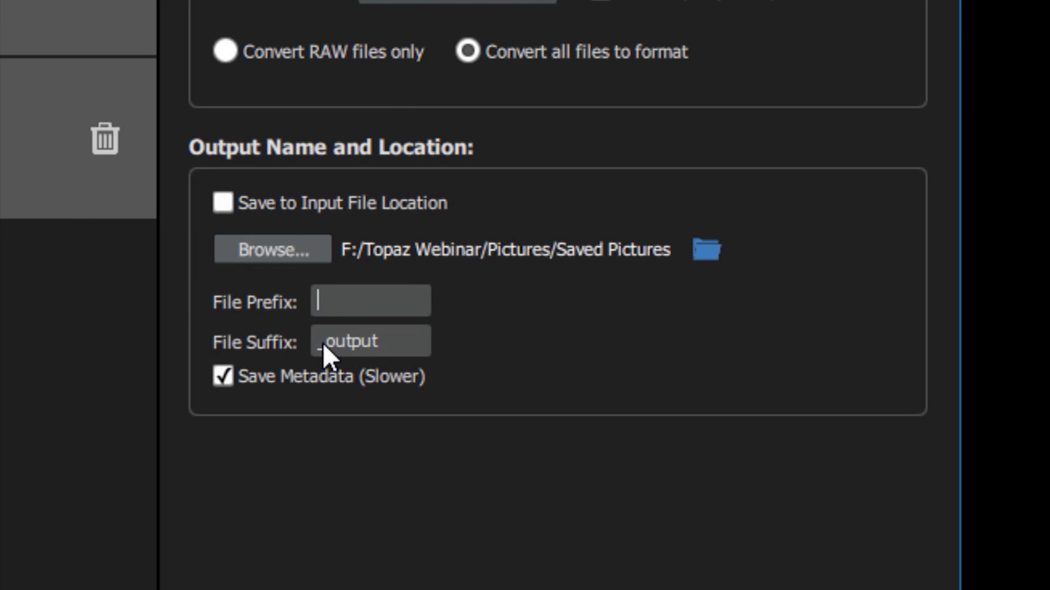
mouse_move(231, 410)
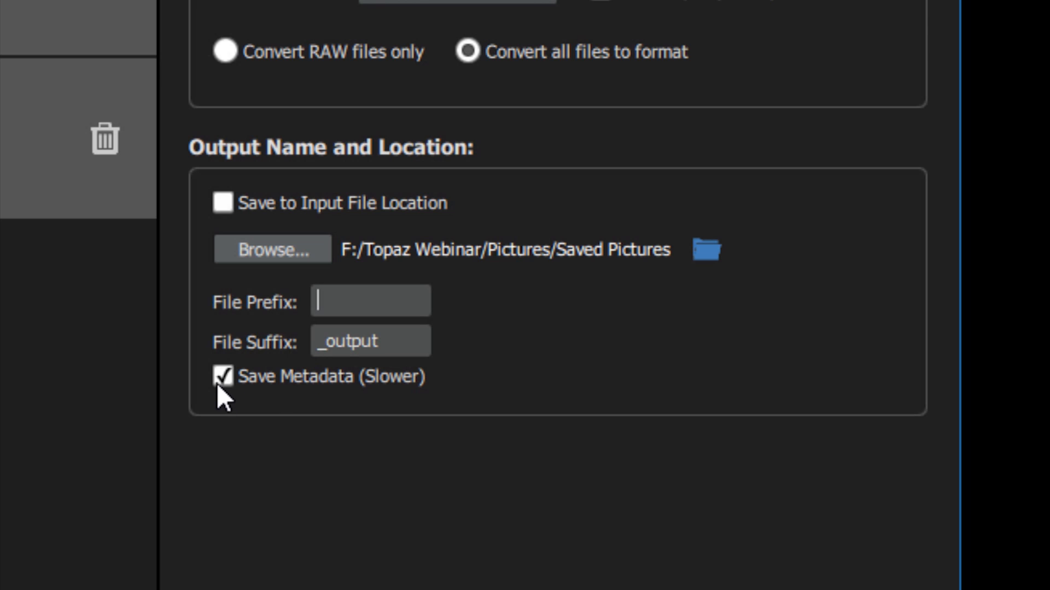
click(223, 376)
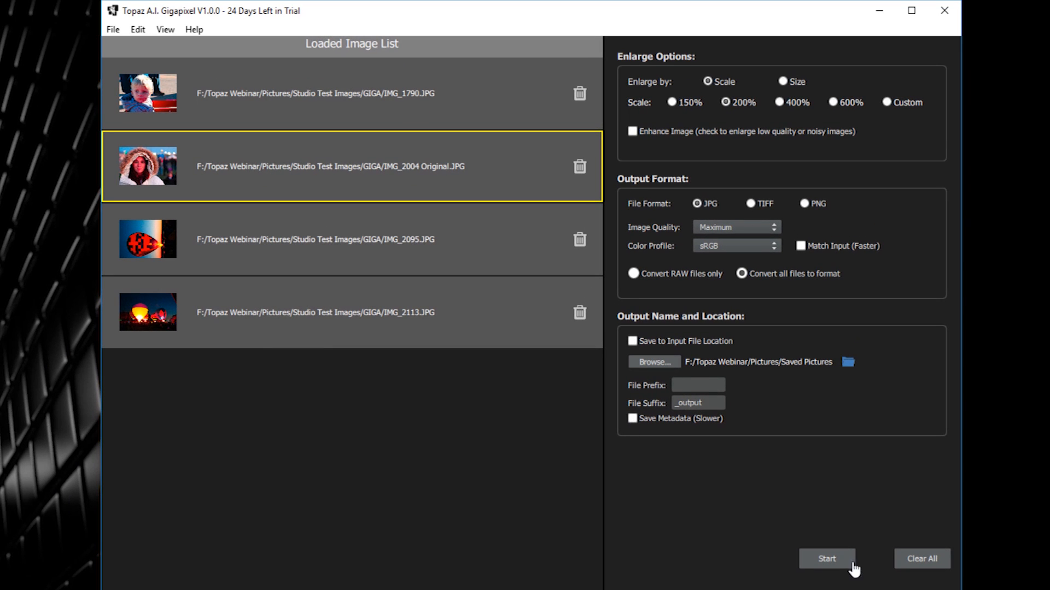
mouse_move(827, 559)
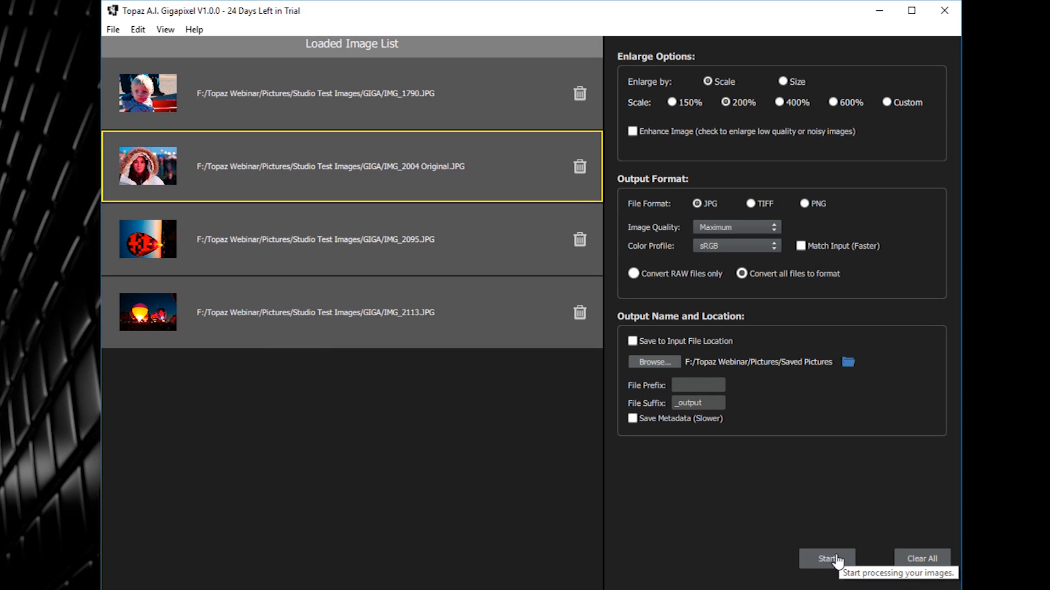
Step: Start enlarging the four images, producing IMG_1790_output3.jpg at 10368 x 6912 pixels
click(697, 384)
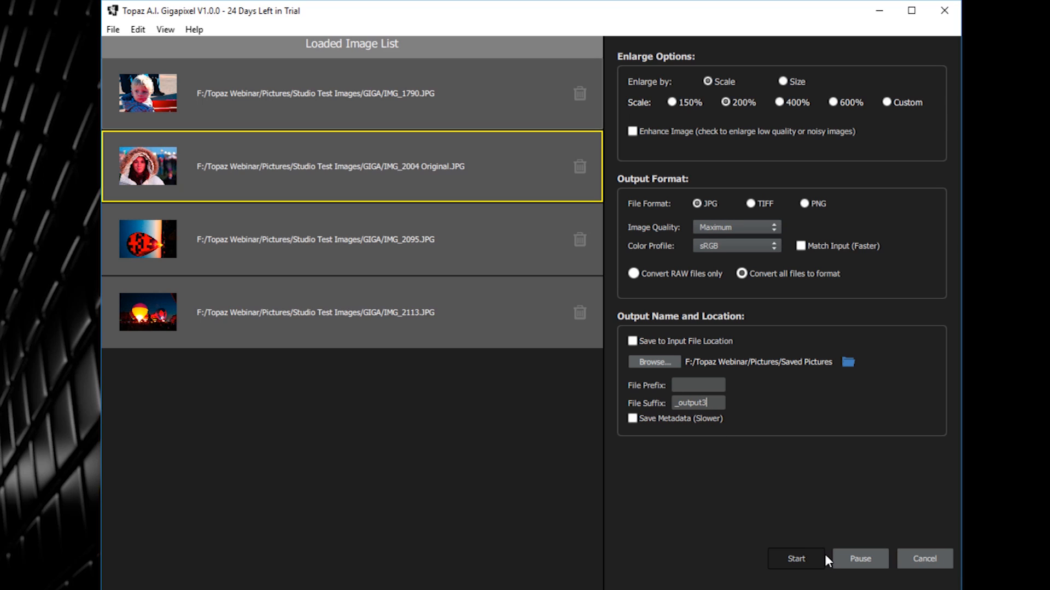
click(796, 559)
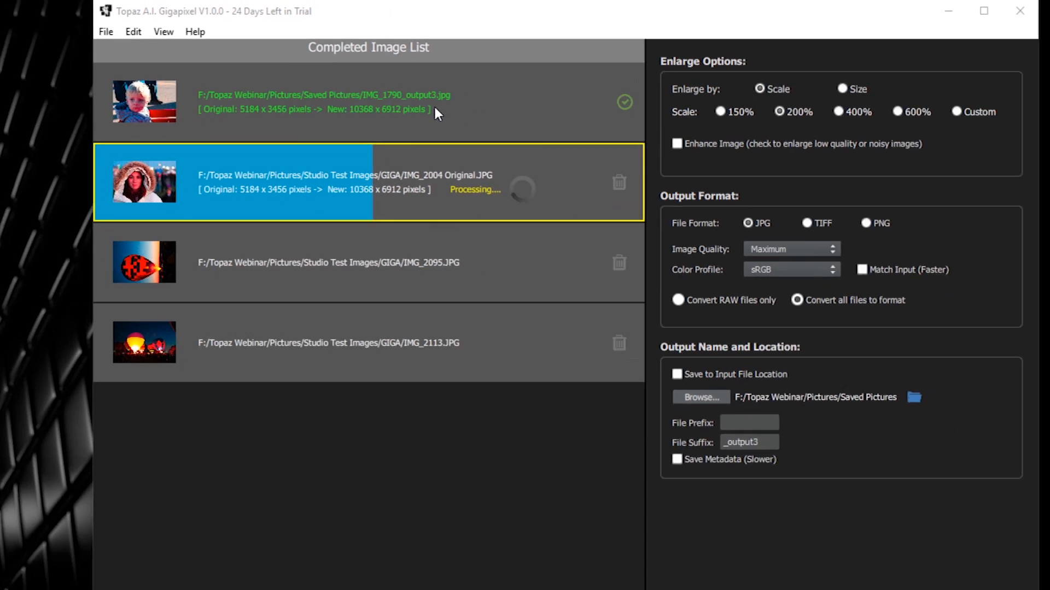
Step: Open the finished IMG_1790_output3.jpg in Photos to inspect it
double_click(143, 101)
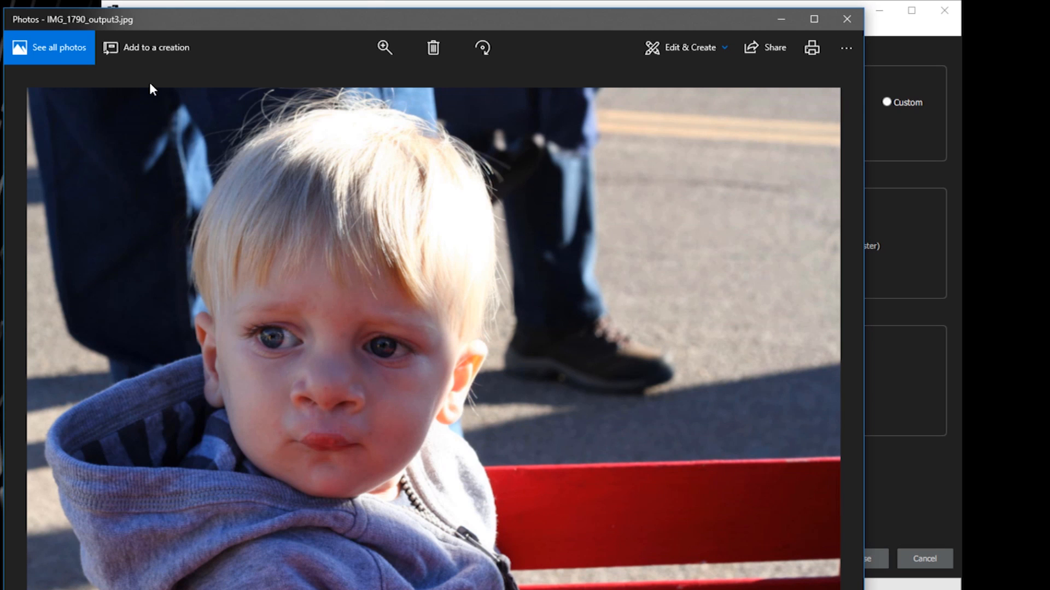
mouse_move(385, 33)
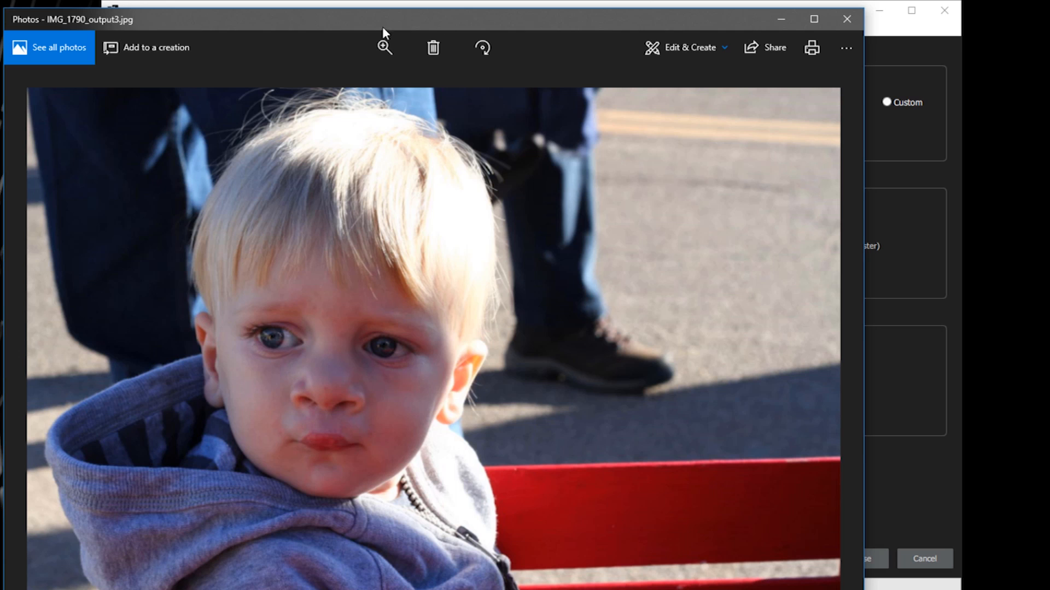